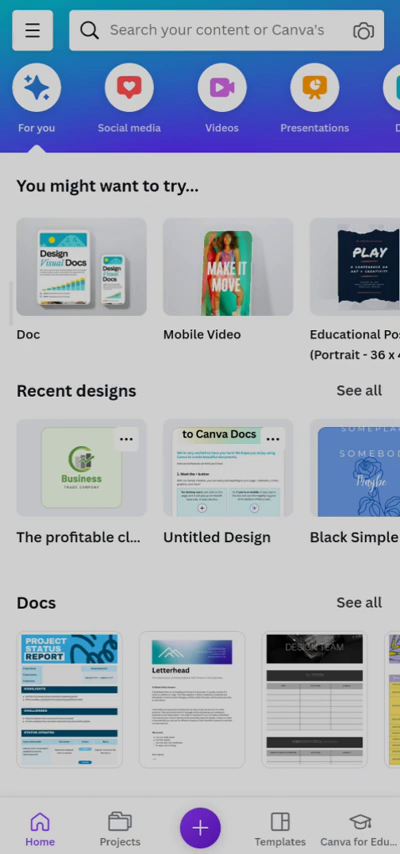
# Step: Search Canva's templates for 'Book' to list book cover templates
pyautogui.click(200, 29)
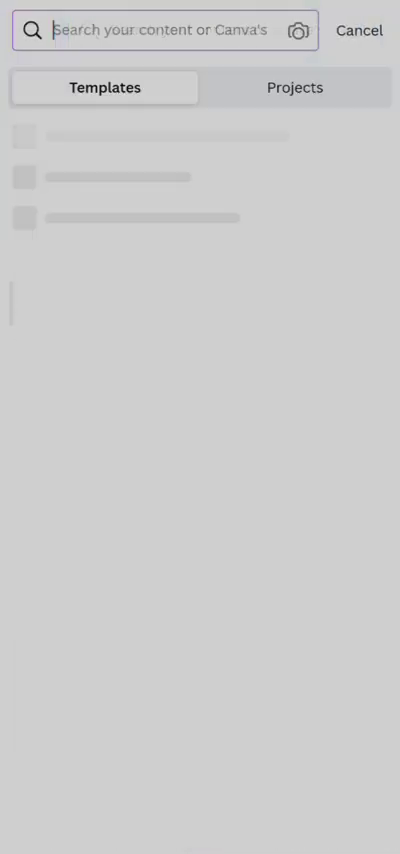
pyautogui.write('ㅂ')
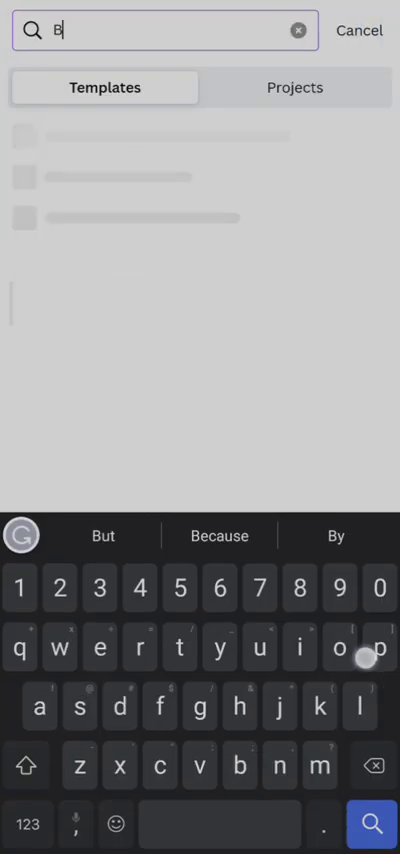
pyautogui.write('Book')
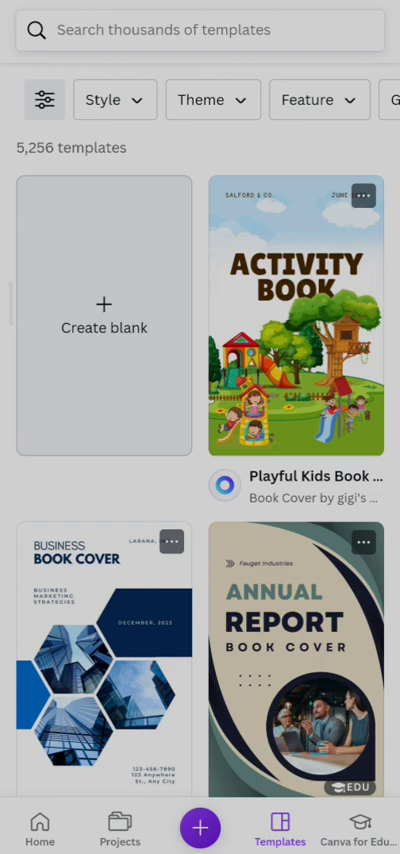
pyautogui.scroll(-3)
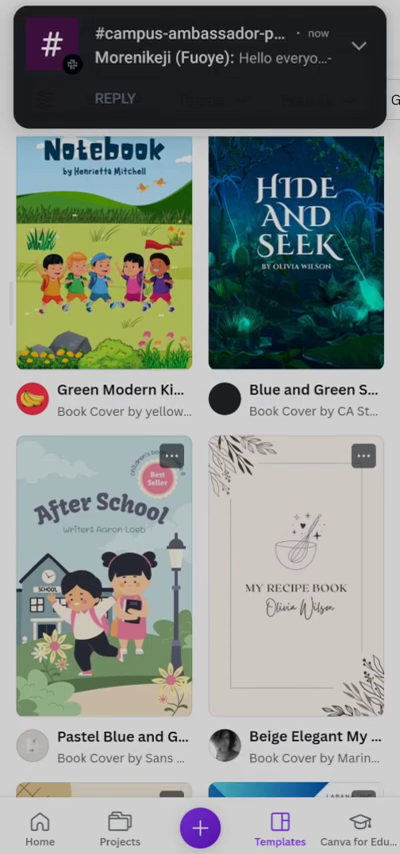
pyautogui.scroll(-3)
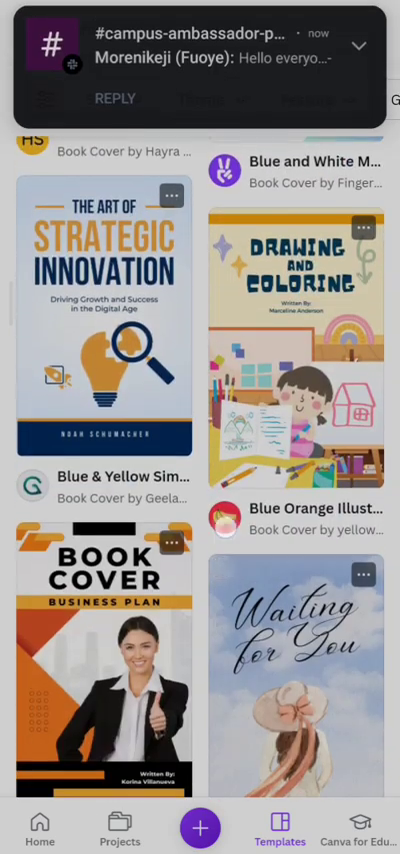
pyautogui.scroll(-3)
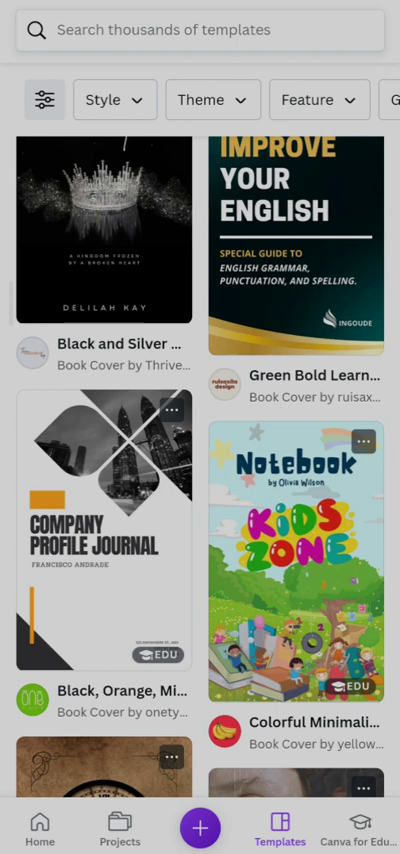
pyautogui.scroll(-3)
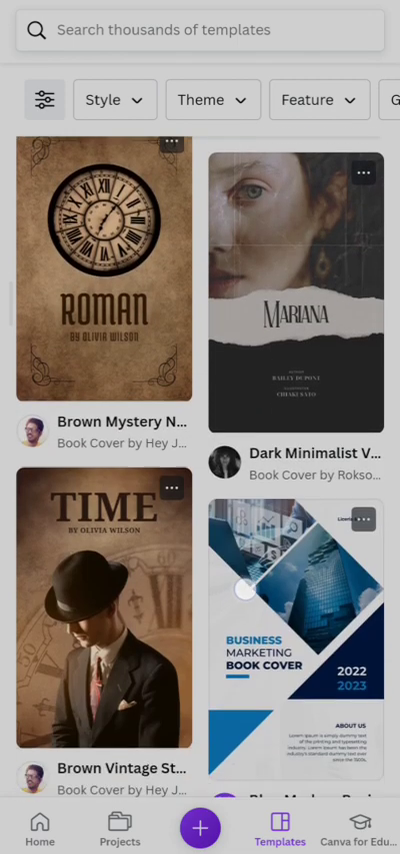
pyautogui.scroll(-3)
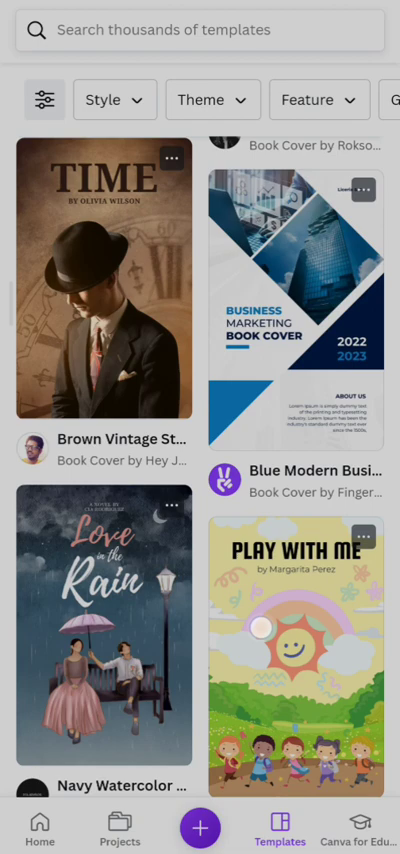
pyautogui.scroll(-3)
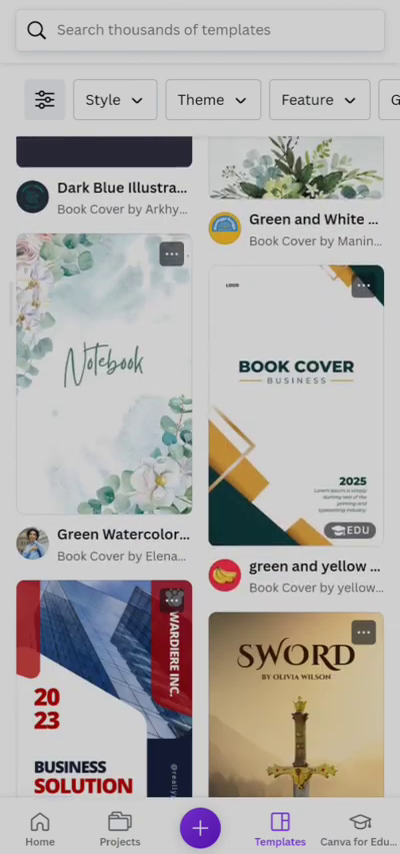
pyautogui.scroll(-3)
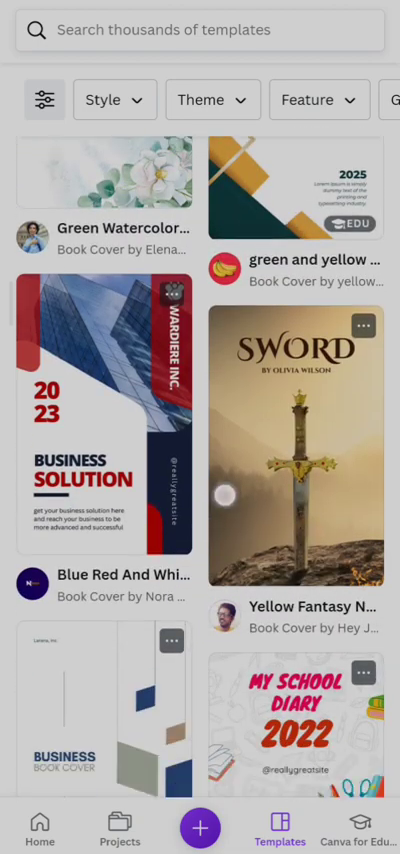
pyautogui.scroll(-3)
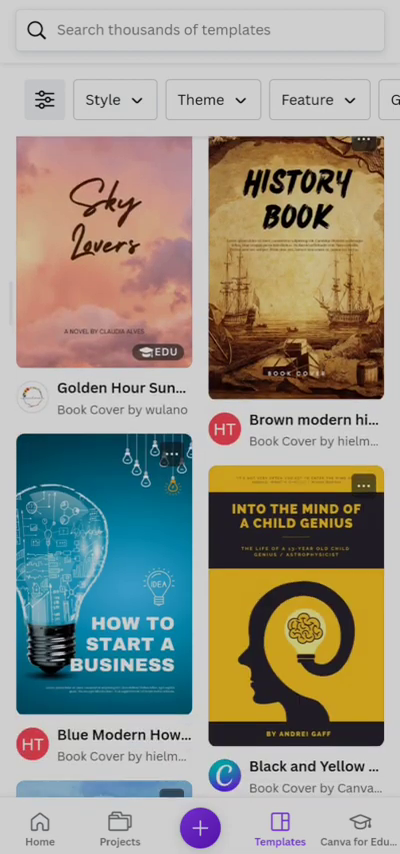
pyautogui.scroll(-3)
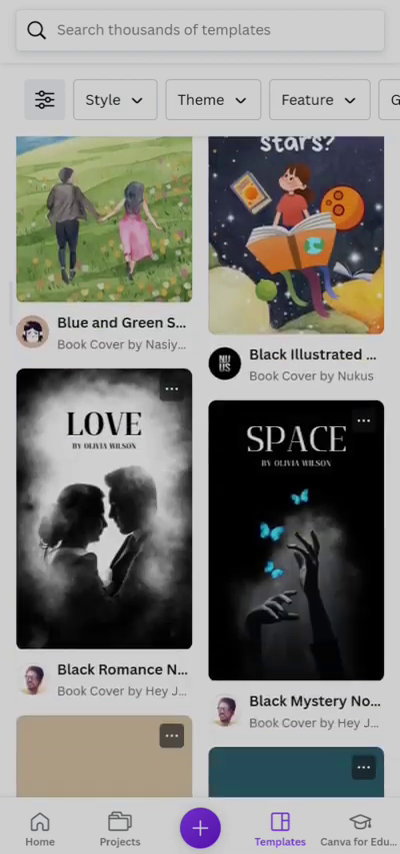
pyautogui.scroll(-3)
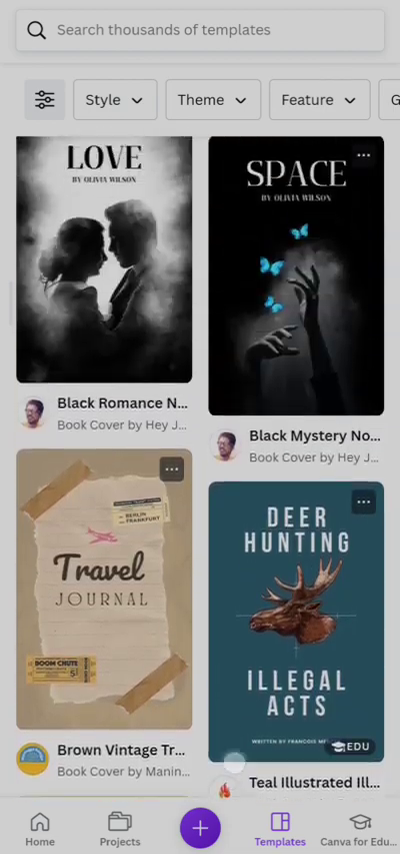
pyautogui.scroll(-3)
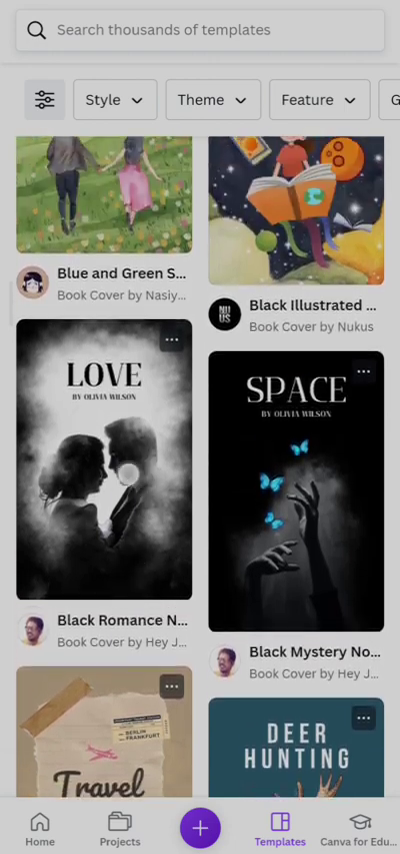
pyautogui.scroll(-3)
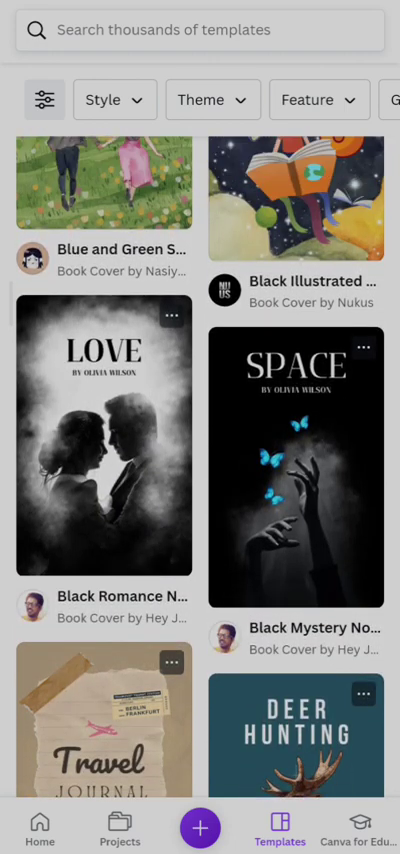
pyautogui.scroll(-3)
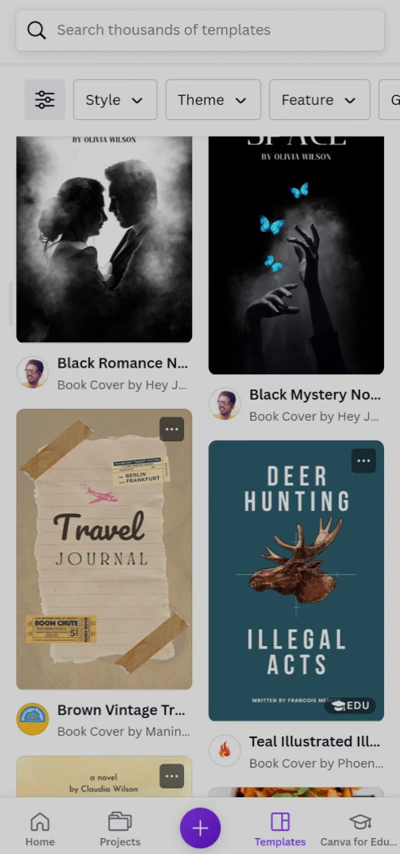
pyautogui.scroll(-3)
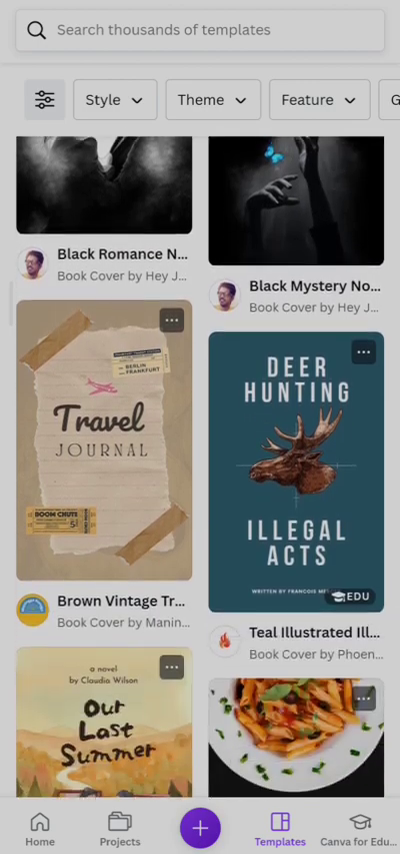
pyautogui.scroll(-3)
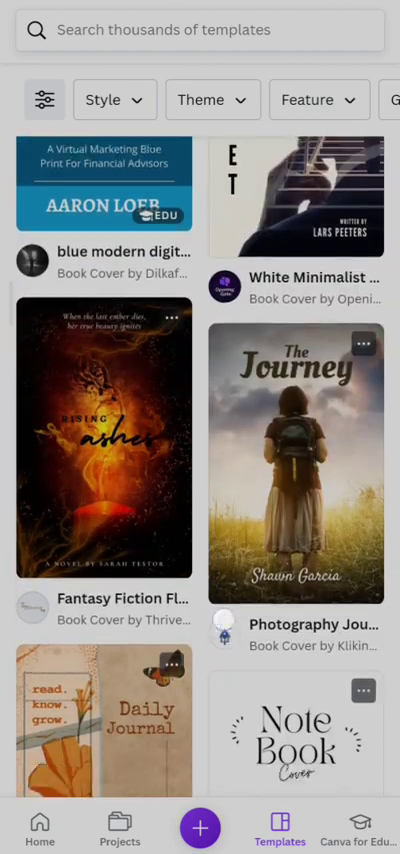
pyautogui.scroll(-3)
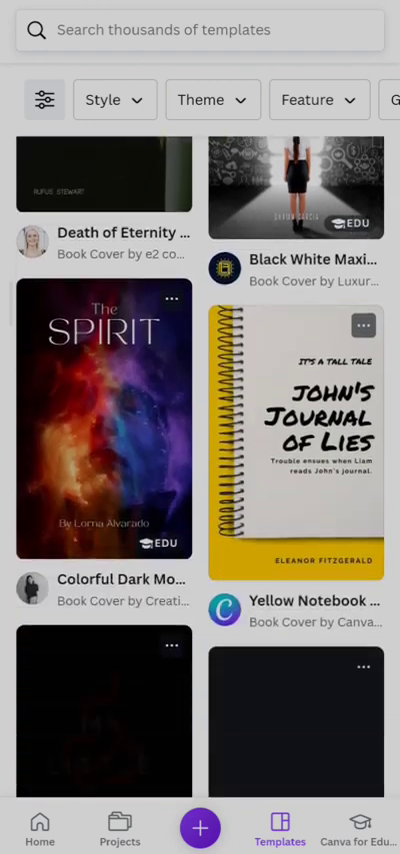
pyautogui.scroll(-3)
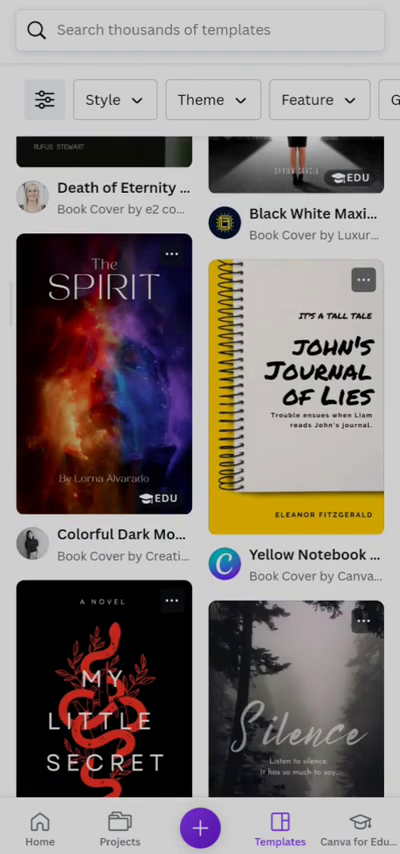
pyautogui.scroll(-3)
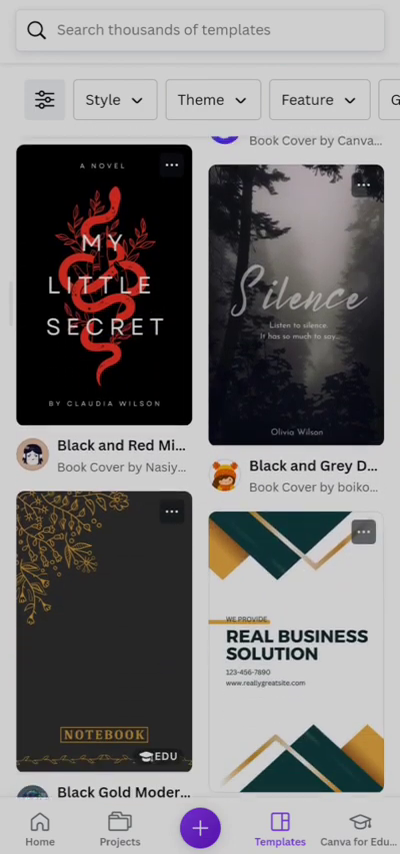
pyautogui.scroll(-3)
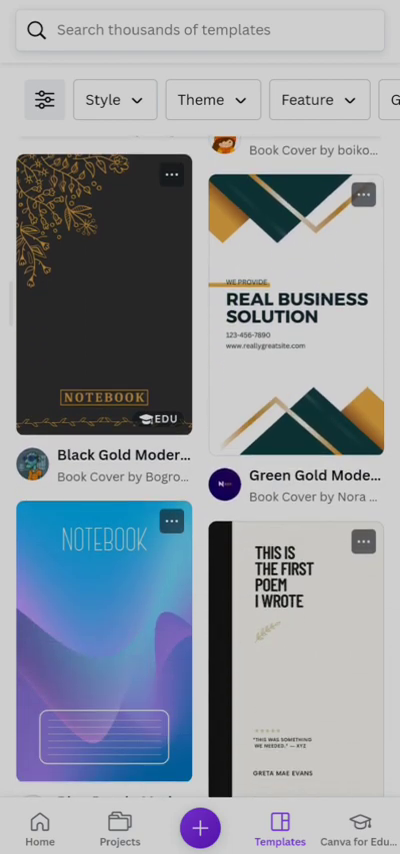
pyautogui.scroll(-3)
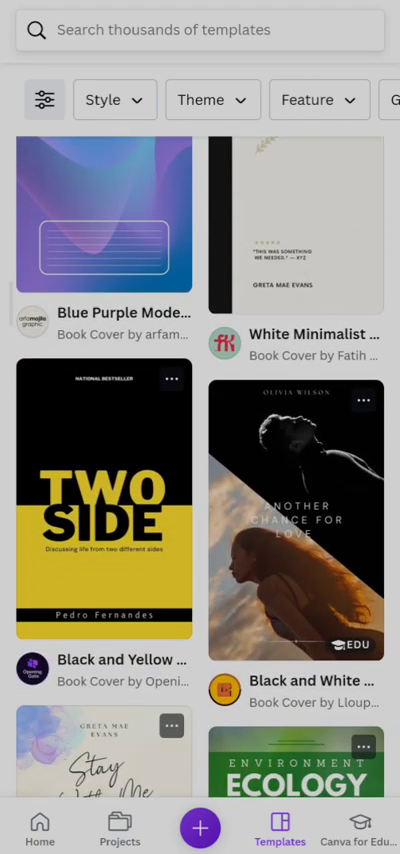
pyautogui.scroll(-3)
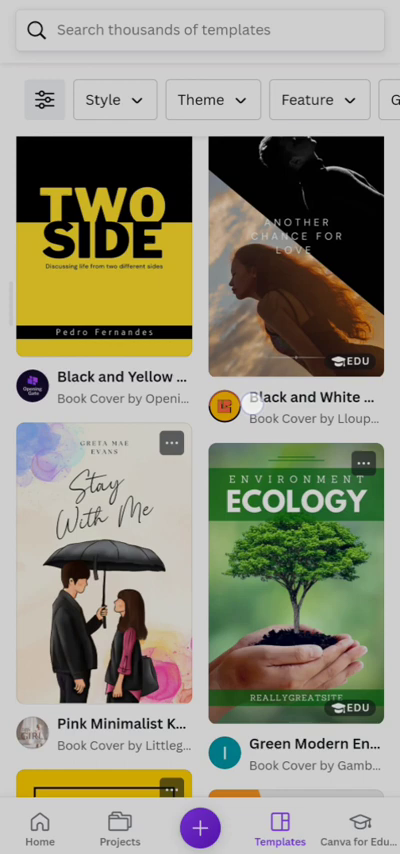
pyautogui.scroll(-3)
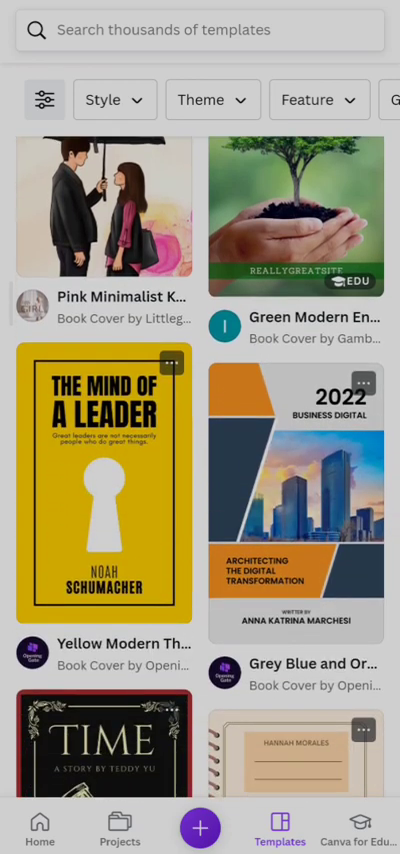
pyautogui.scroll(-3)
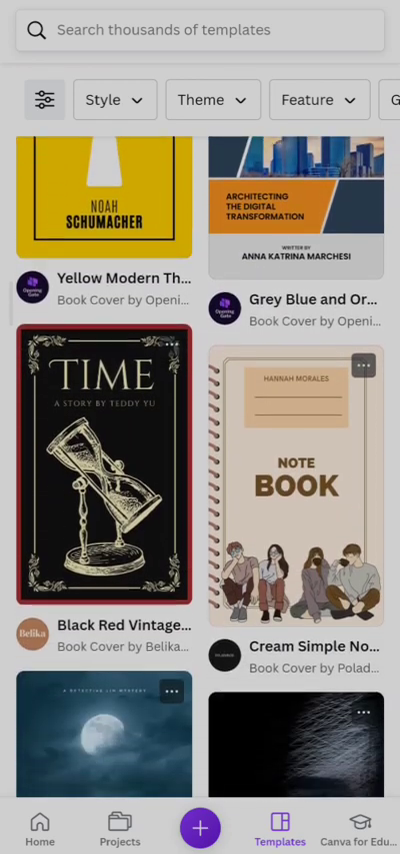
pyautogui.scroll(-3)
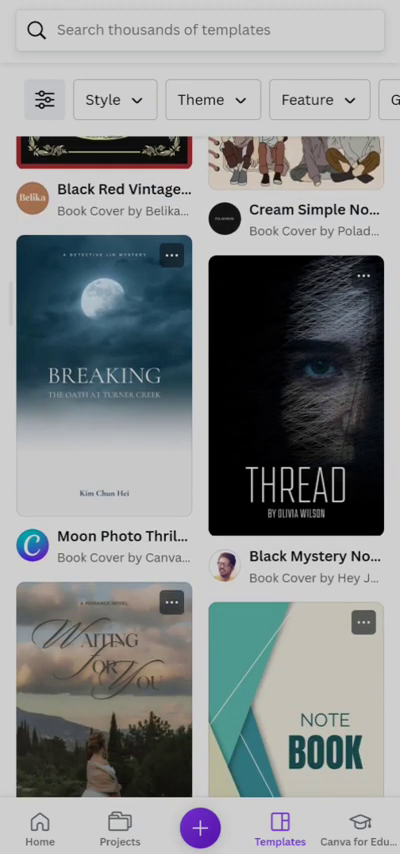
# Step: Scroll the book cover results and open the peach-and-blue Summer Love Story template
pyautogui.scroll(-3)
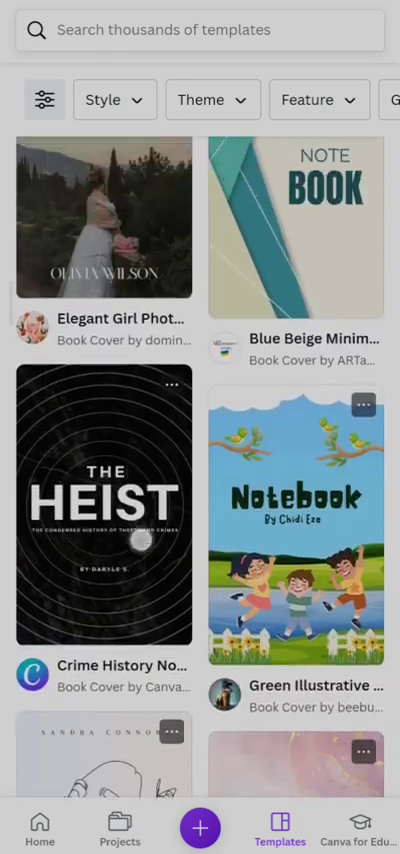
pyautogui.scroll(-3)
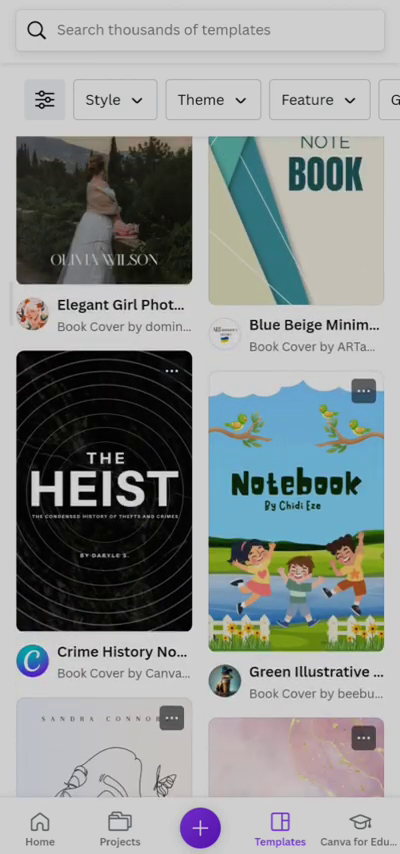
pyautogui.scroll(-3)
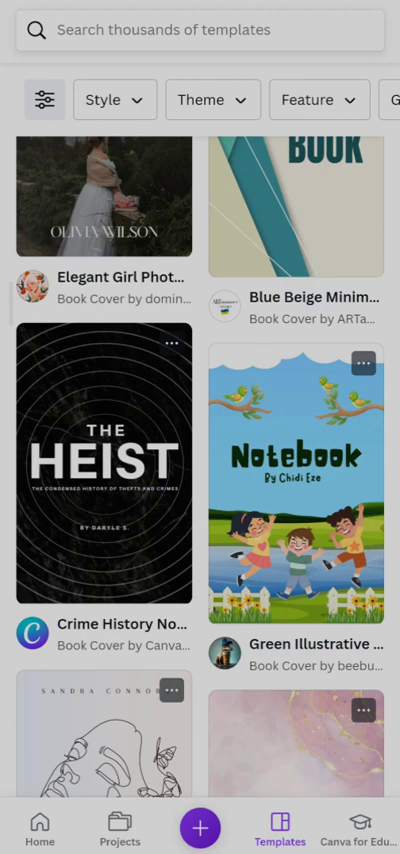
pyautogui.scroll(-3)
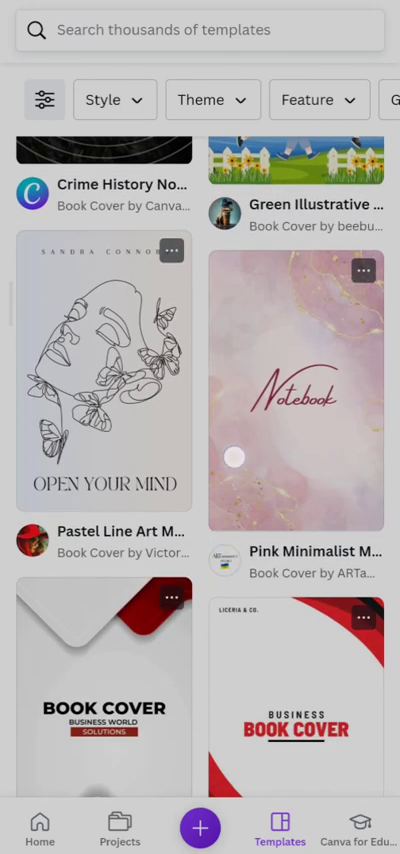
pyautogui.scroll(-3)
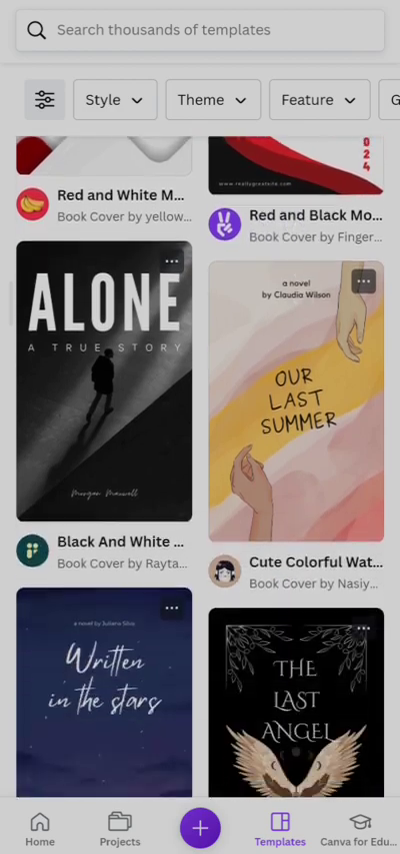
pyautogui.scroll(-3)
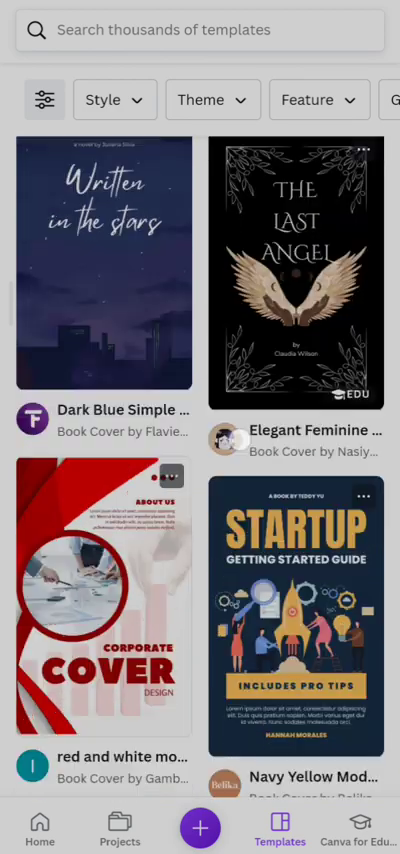
pyautogui.scroll(-3)
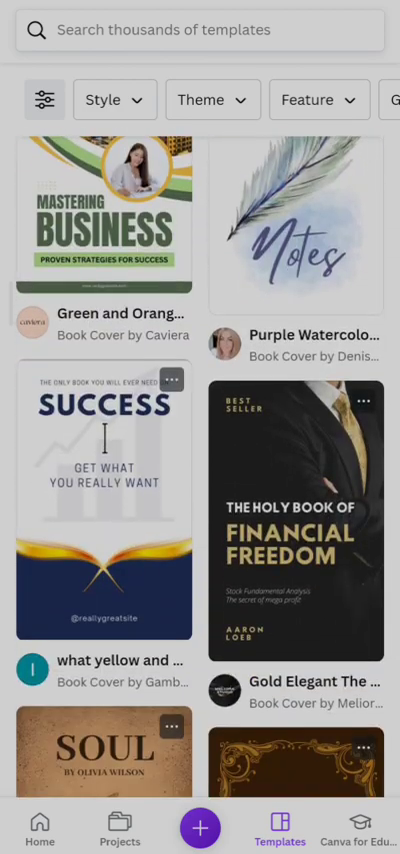
pyautogui.scroll(-3)
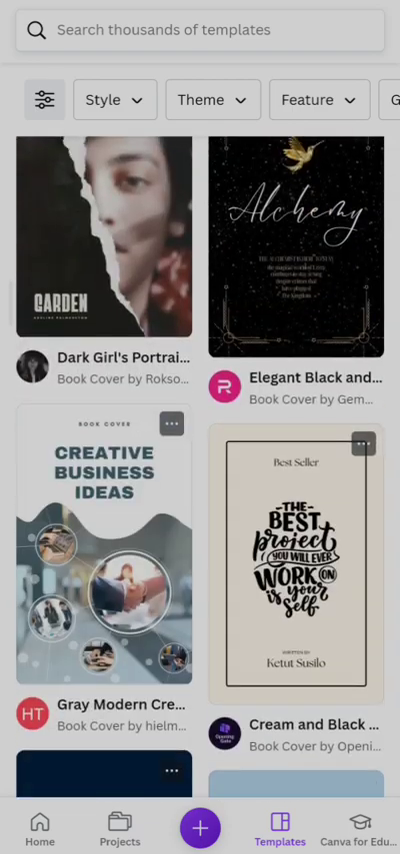
pyautogui.scroll(-3)
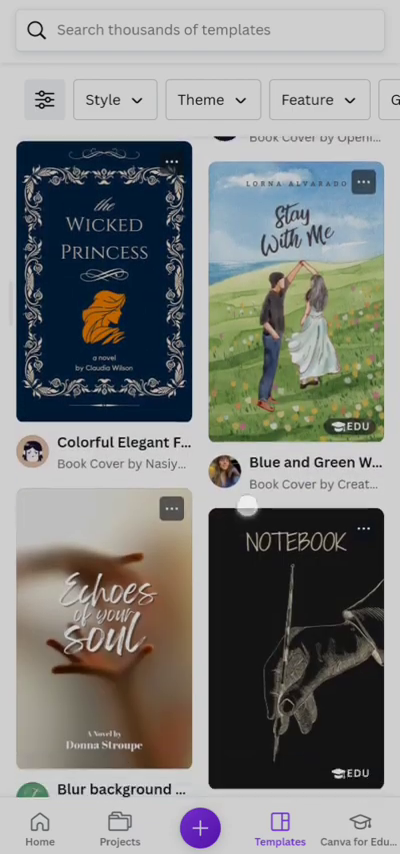
pyautogui.scroll(-3)
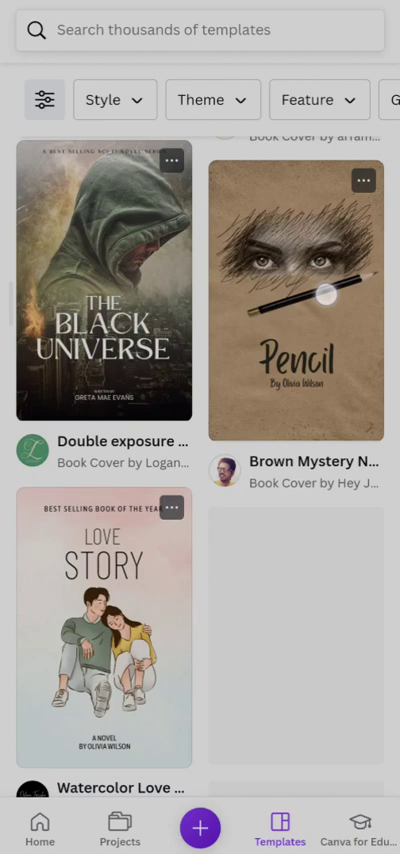
pyautogui.scroll(-3)
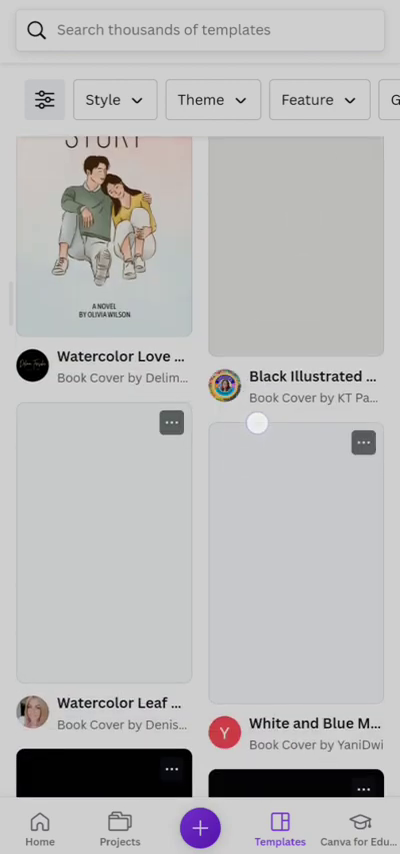
pyautogui.scroll(-3)
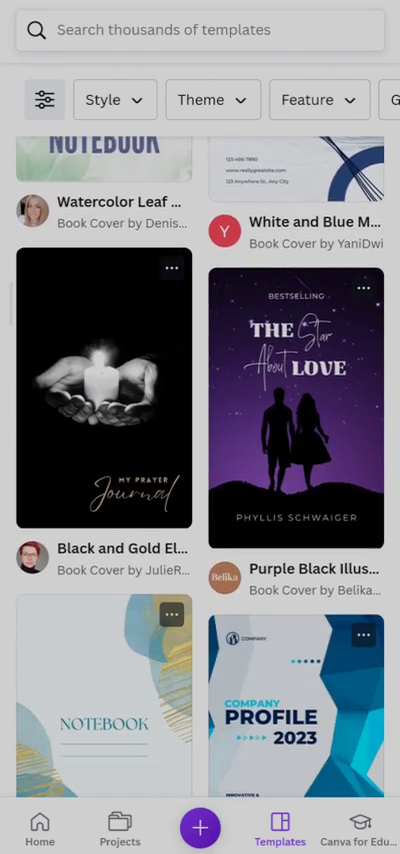
pyautogui.scroll(-3)
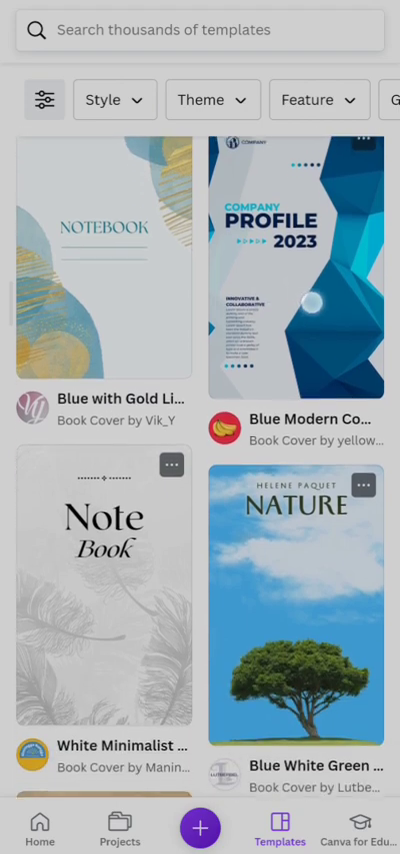
pyautogui.scroll(-3)
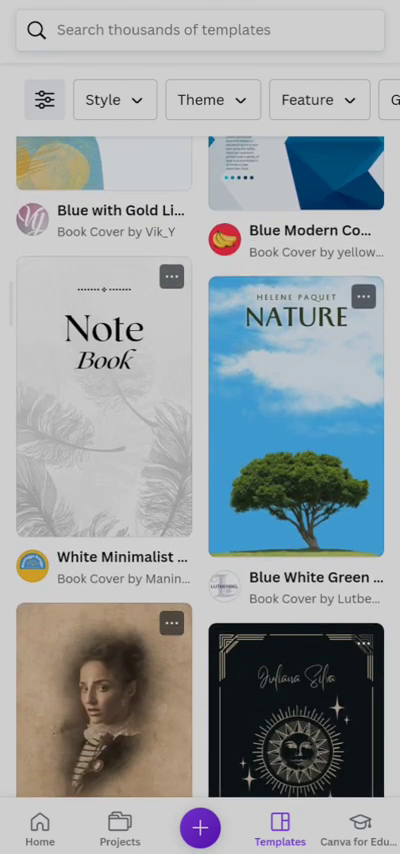
pyautogui.scroll(-3)
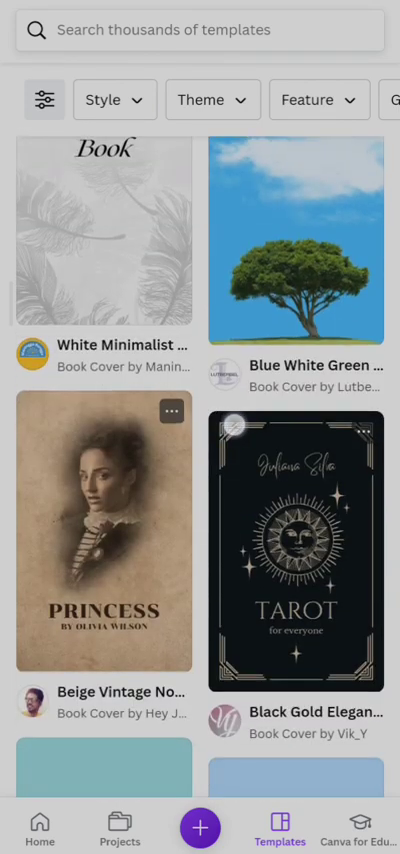
pyautogui.scroll(-3)
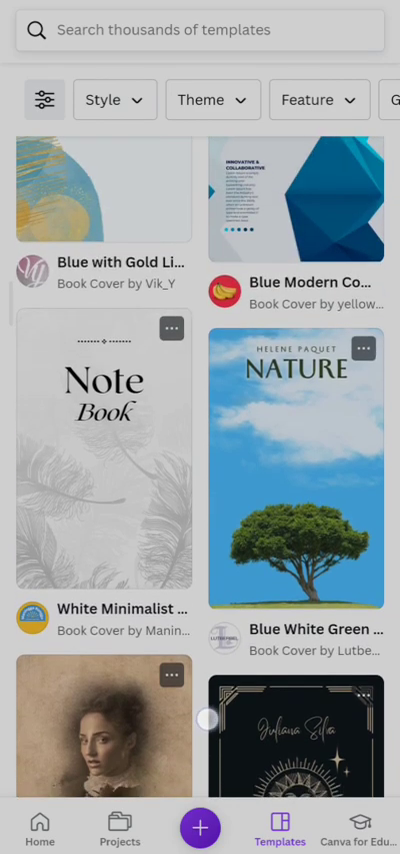
pyautogui.scroll(-3)
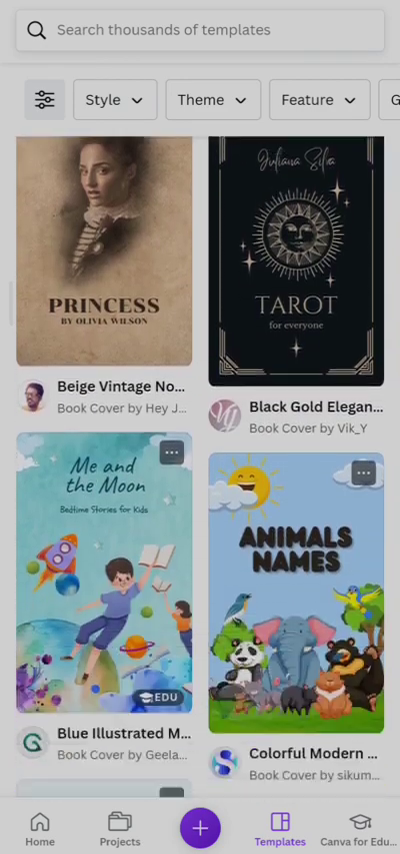
pyautogui.scroll(-3)
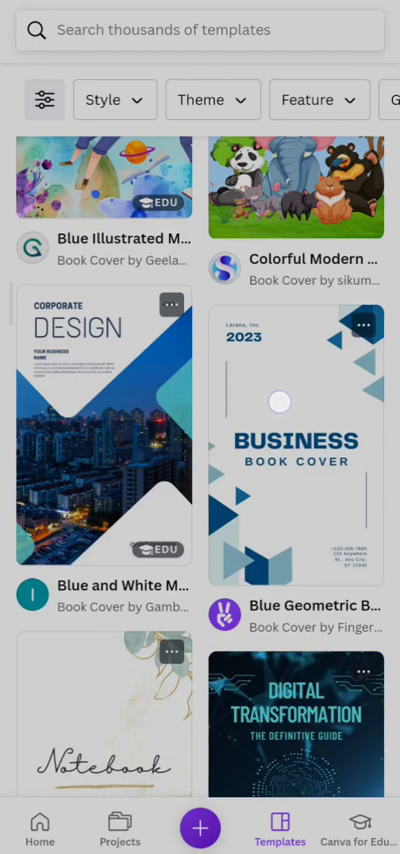
pyautogui.scroll(-3)
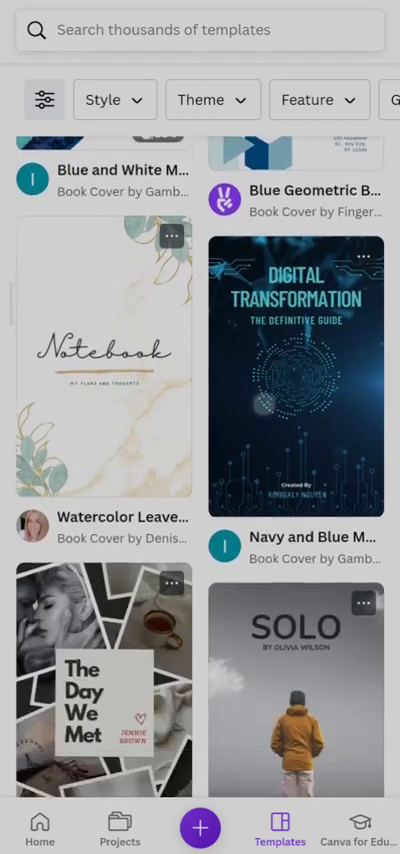
pyautogui.scroll(-3)
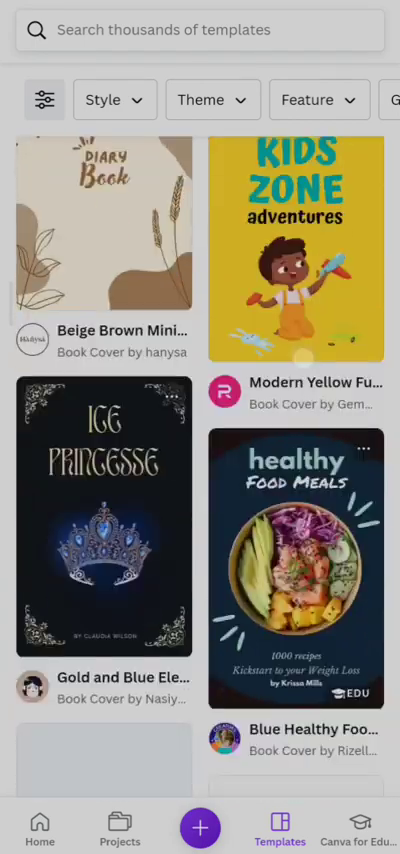
pyautogui.scroll(-3)
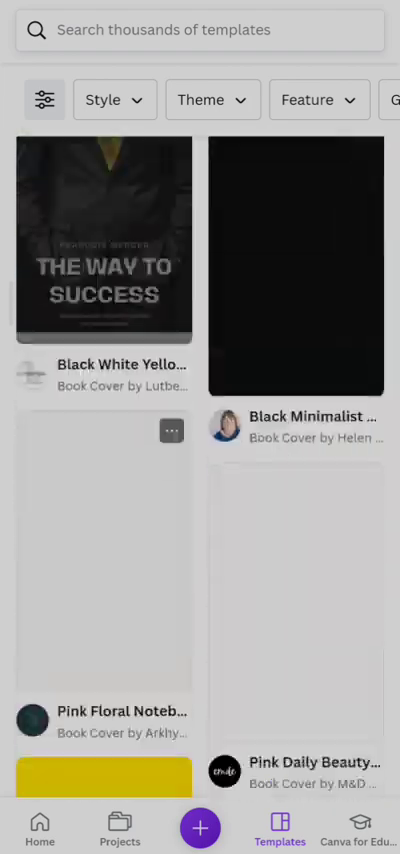
pyautogui.scroll(-3)
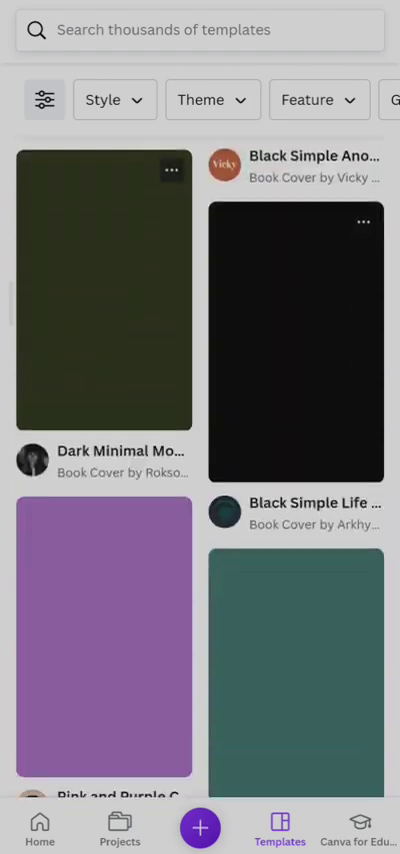
pyautogui.scroll(-3)
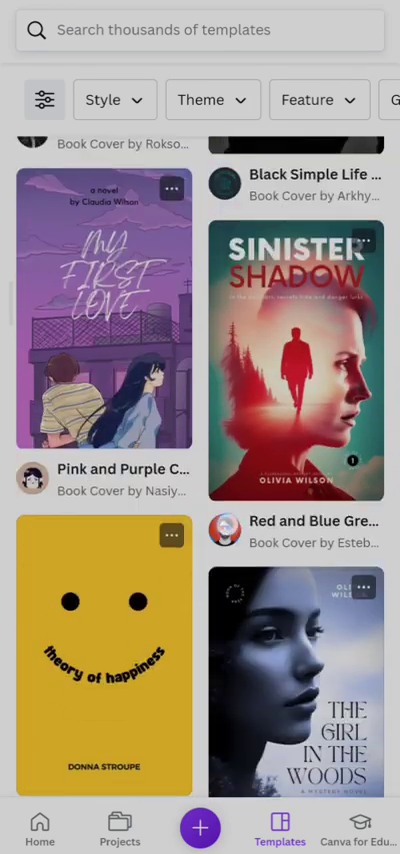
pyautogui.scroll(-3)
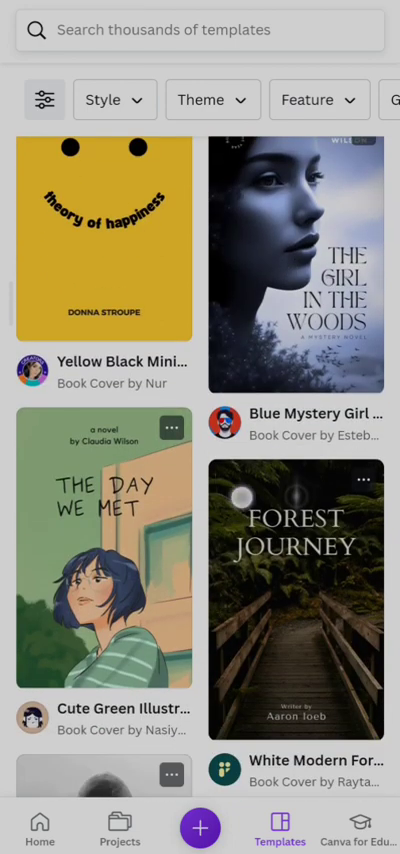
pyautogui.scroll(-3)
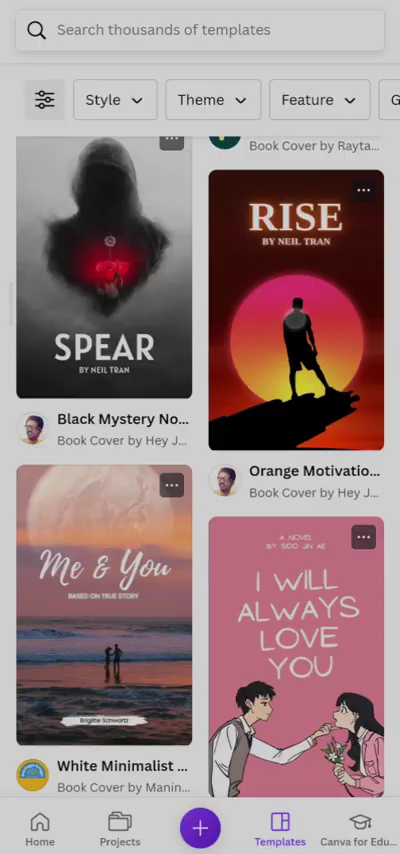
pyautogui.scroll(-3)
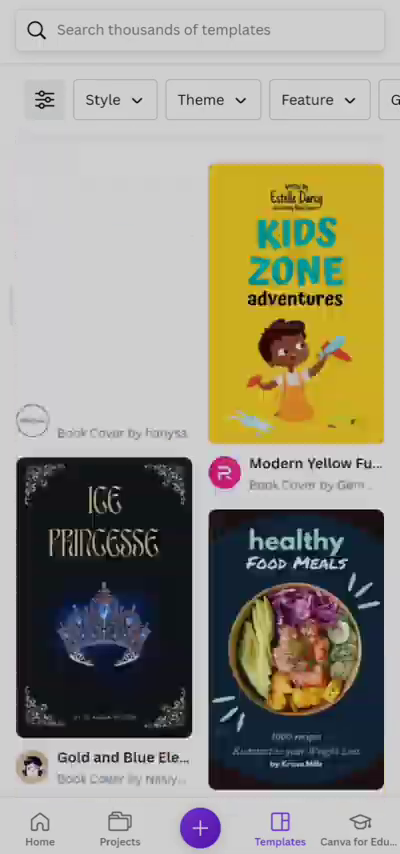
pyautogui.scroll(-3)
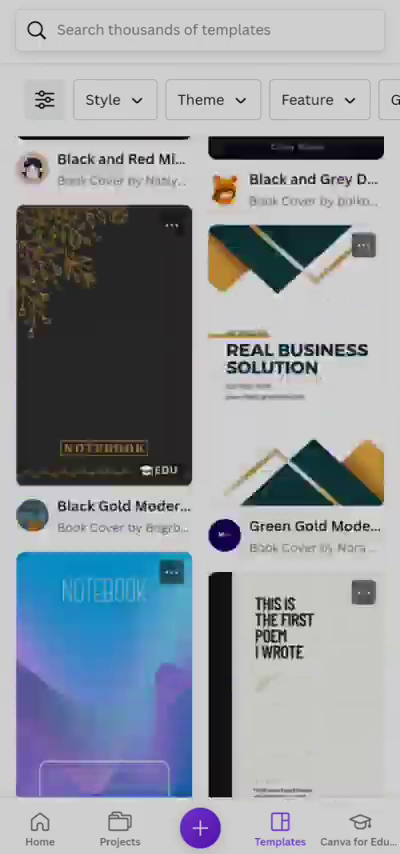
pyautogui.scroll(-3)
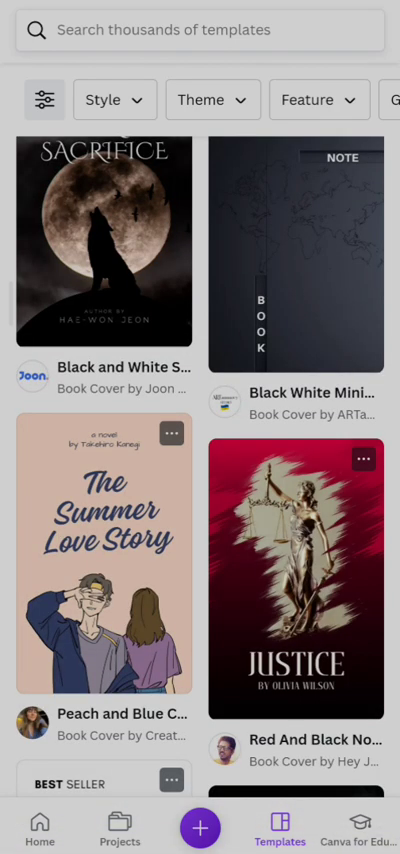
pyautogui.scroll(-3)
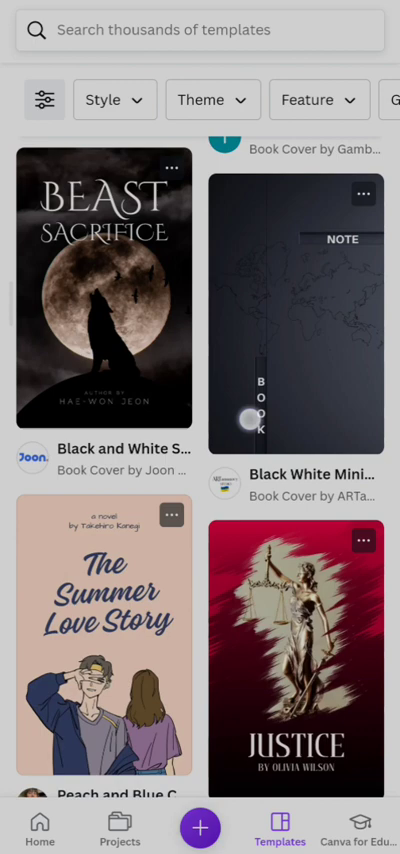
pyautogui.scroll(-3)
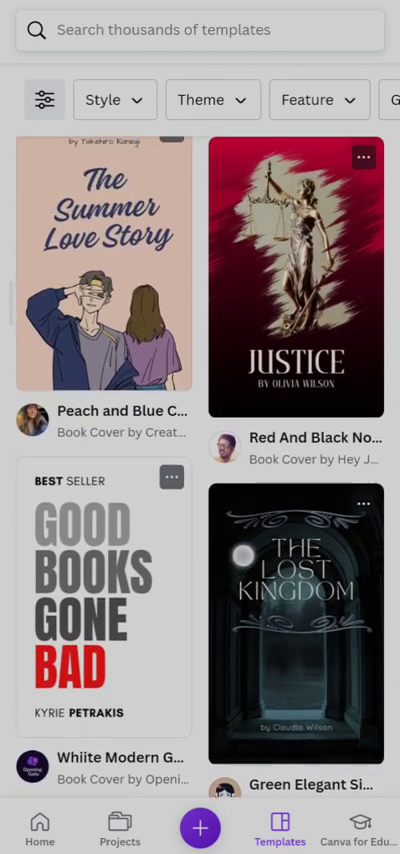
pyautogui.click(104, 264)
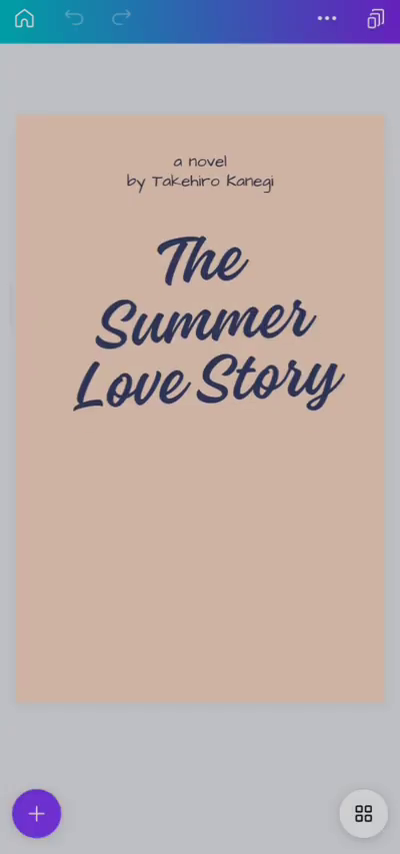
# Step: Resize the cover to width 6 and height 9 inches
pyautogui.click(322, 20)
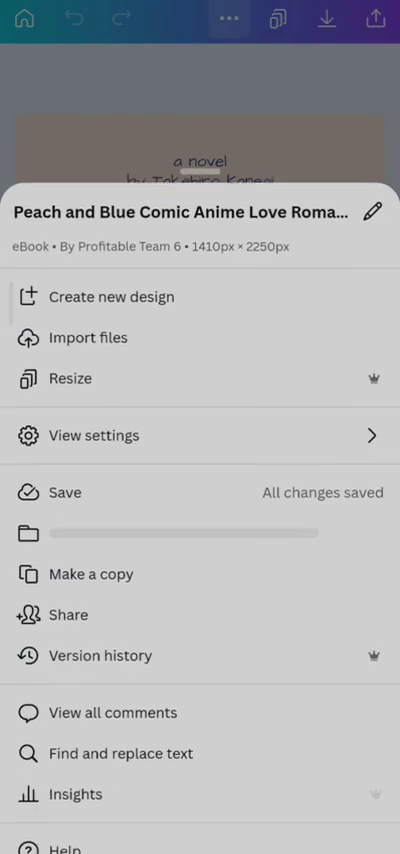
pyautogui.click(70, 378)
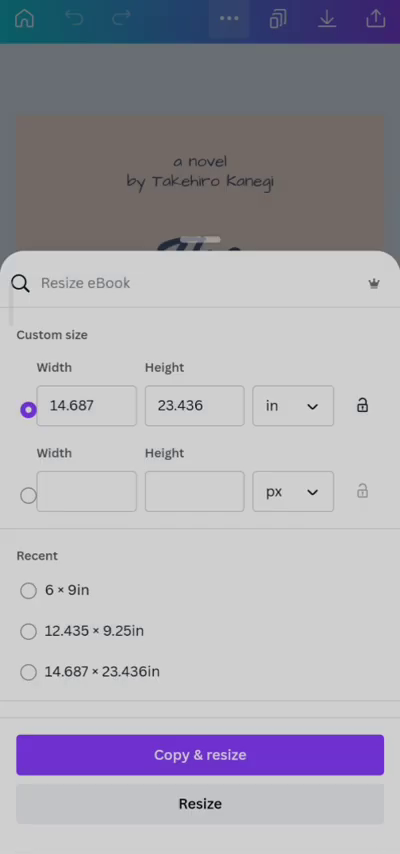
pyautogui.click(27, 590)
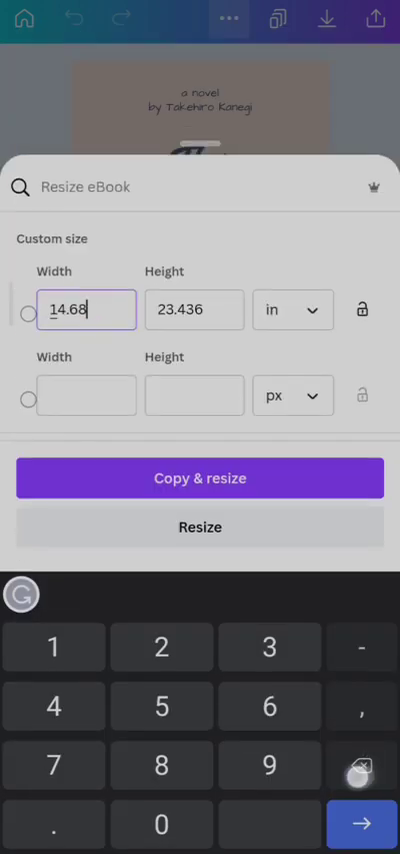
pyautogui.click(193, 309)
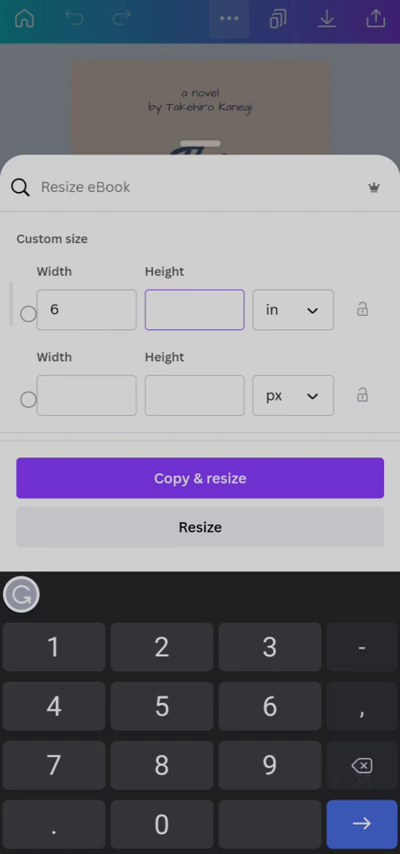
pyautogui.write('9')
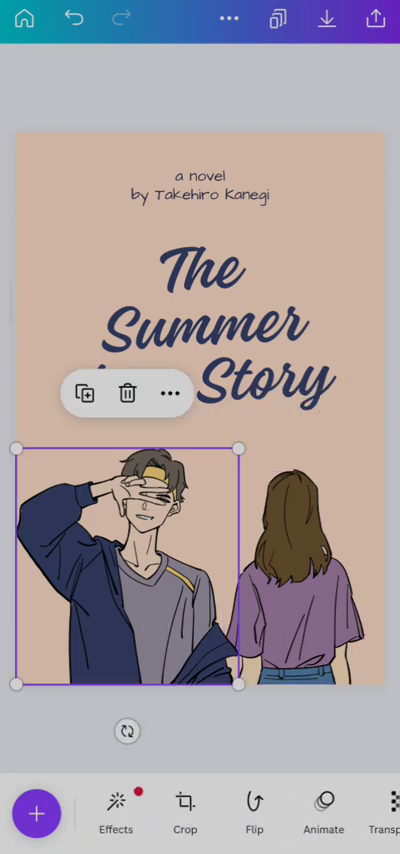
# Step: Search the Elements library for 'Cartoon guy'
pyautogui.click(48, 815)
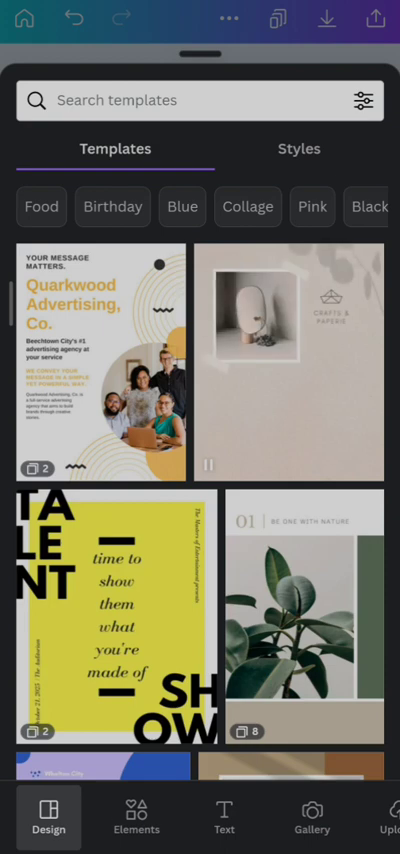
pyautogui.click(136, 820)
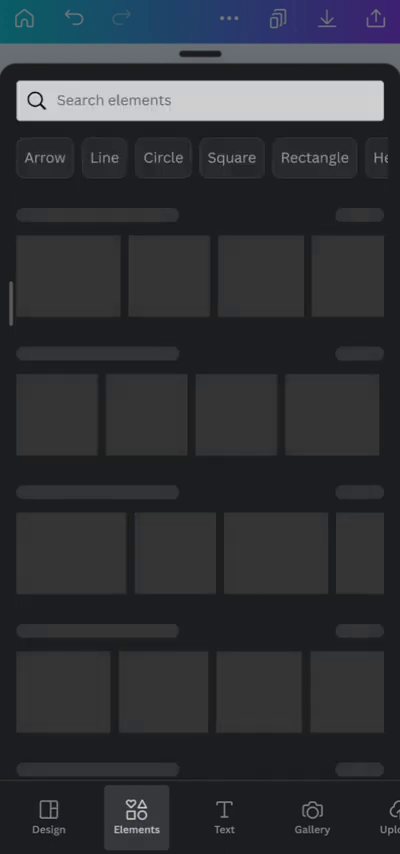
pyautogui.click(200, 100)
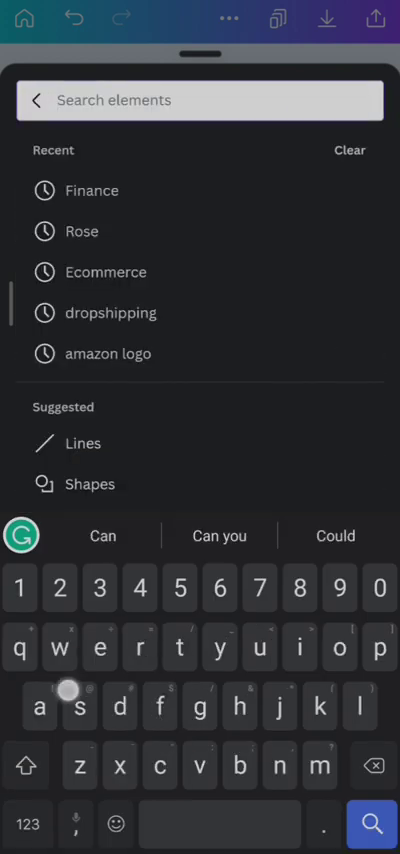
pyautogui.write('Csrtoon guy')
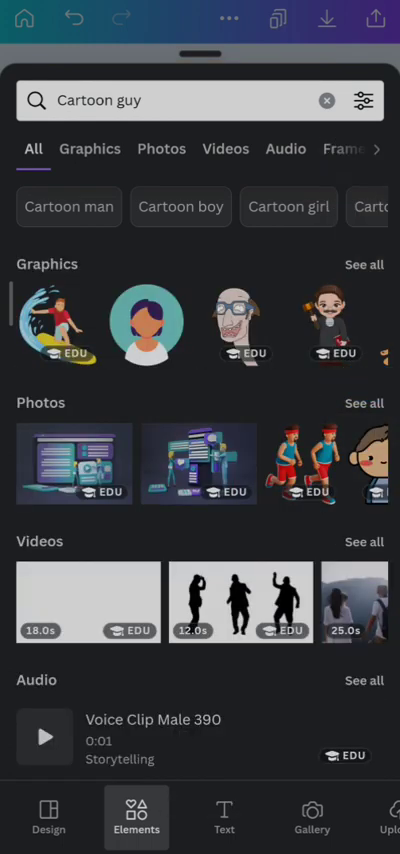
# Step: Filter the results to Graphics and browse for the cartoon man in red glasses
pyautogui.click(89, 148)
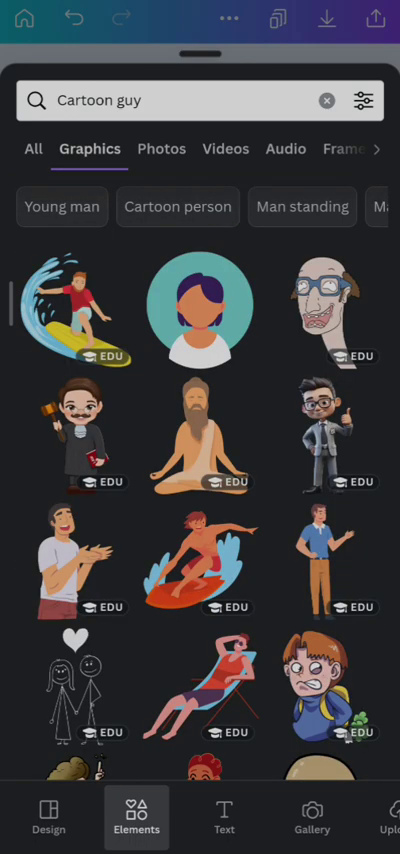
pyautogui.scroll(-3)
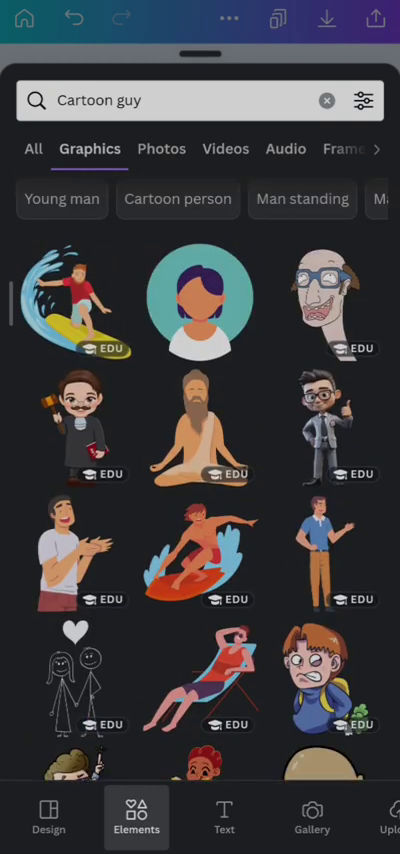
pyautogui.scroll(-3)
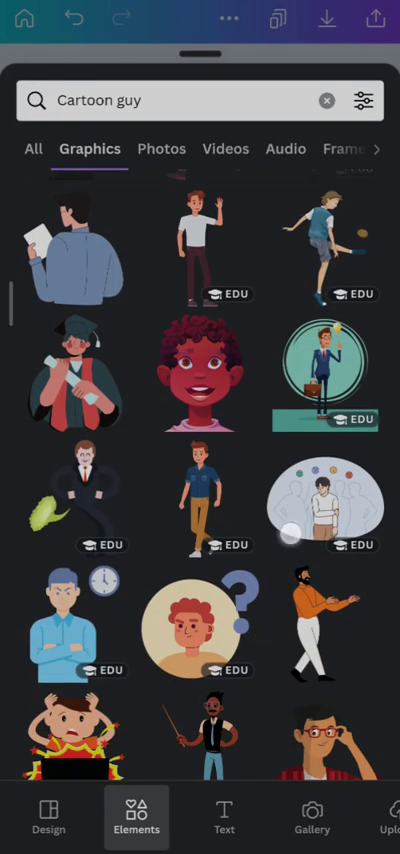
pyautogui.scroll(-3)
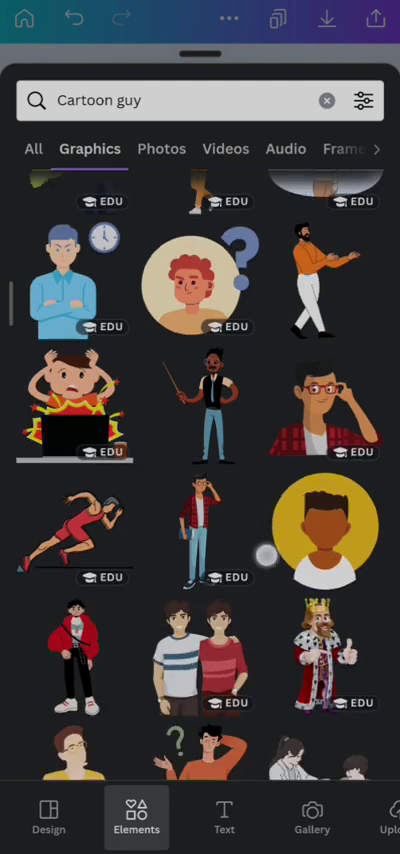
pyautogui.scroll(-3)
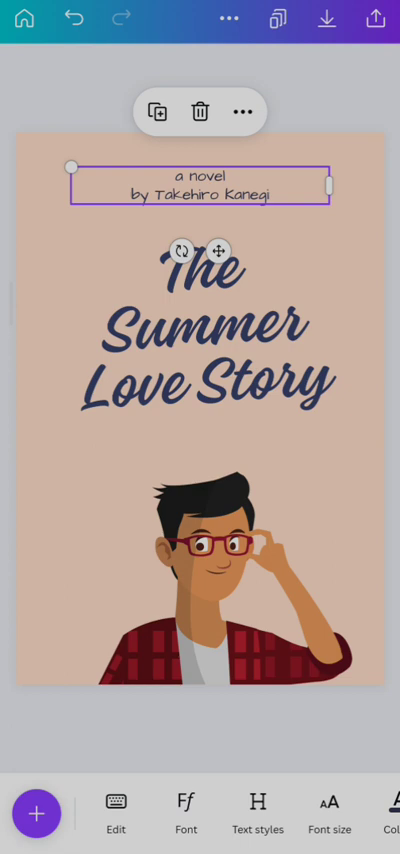
# Step: Set the cover's page background colour to yellow
pyautogui.doubleClick(200, 185)
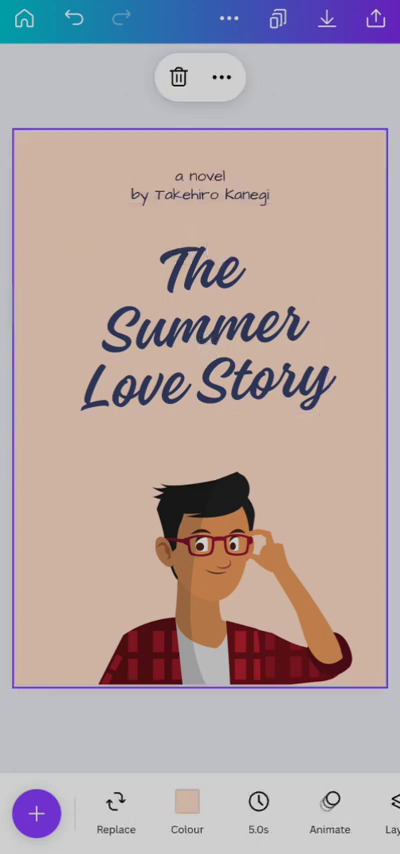
pyautogui.click(187, 801)
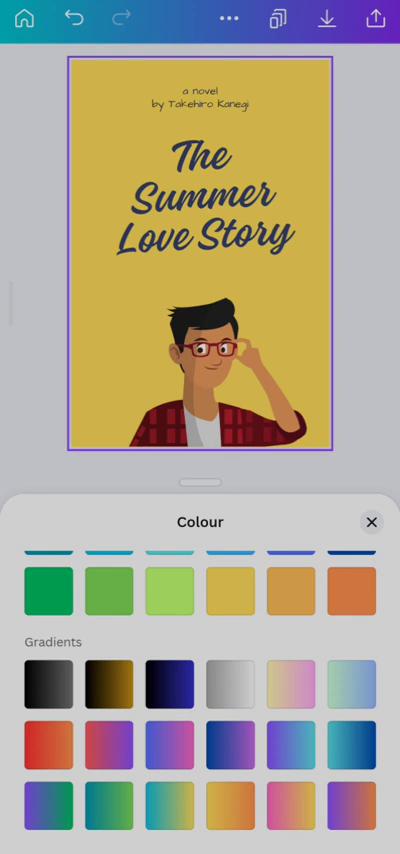
pyautogui.click(231, 592)
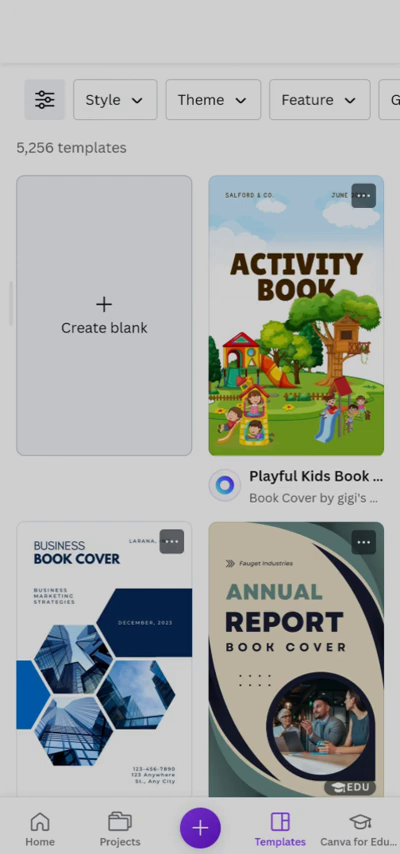
pyautogui.scroll(-3)
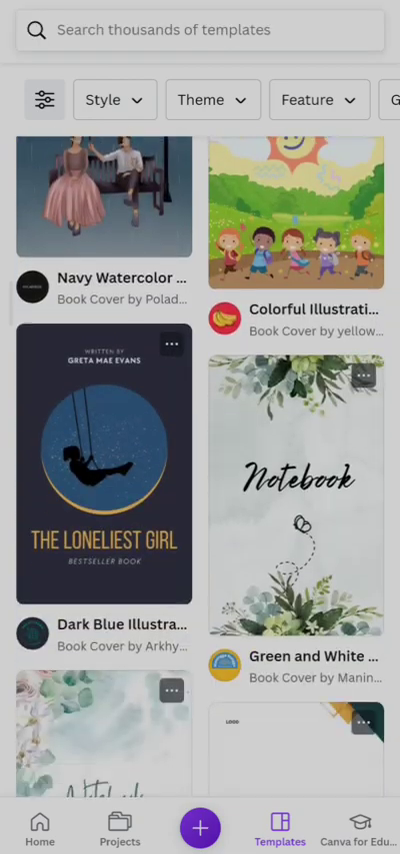
pyautogui.scroll(-3)
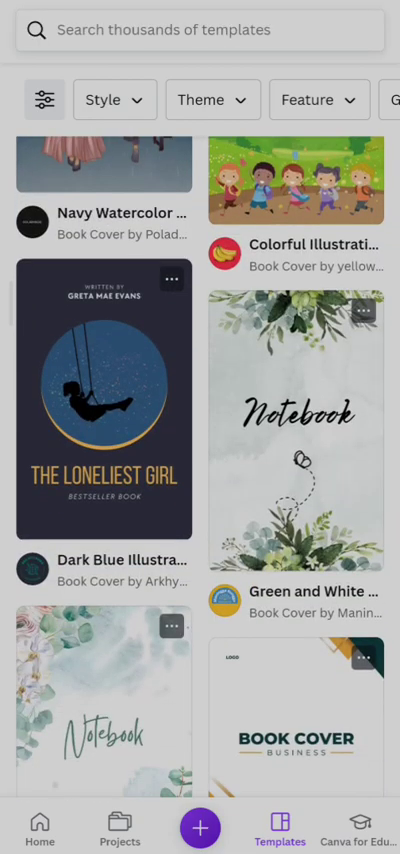
pyautogui.scroll(-3)
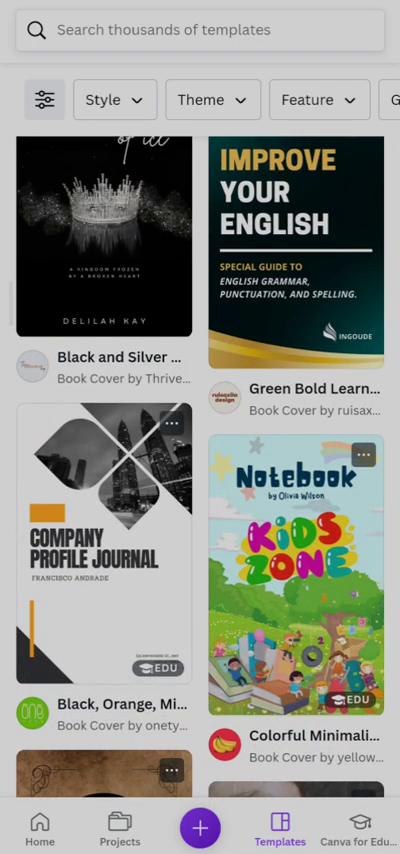
pyautogui.scroll(-3)
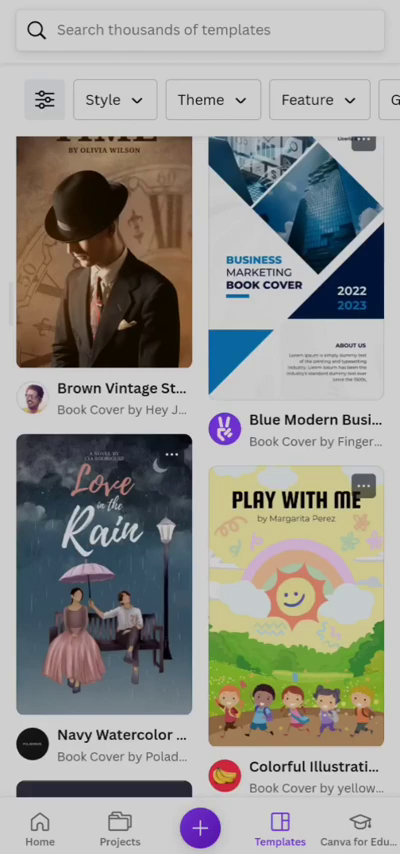
pyautogui.scroll(-3)
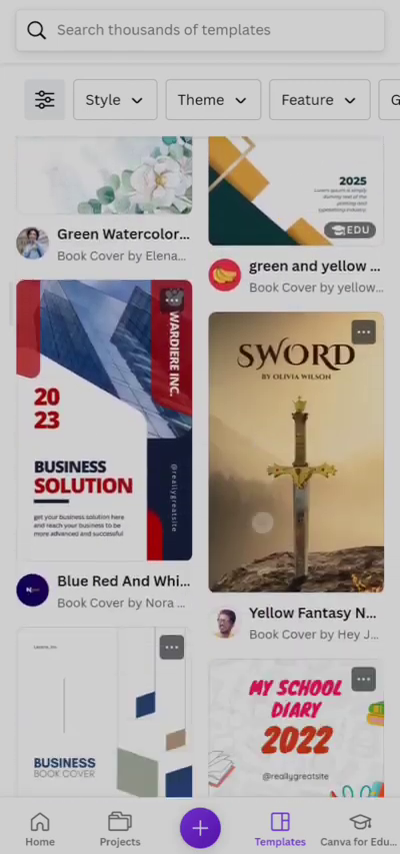
pyautogui.scroll(-3)
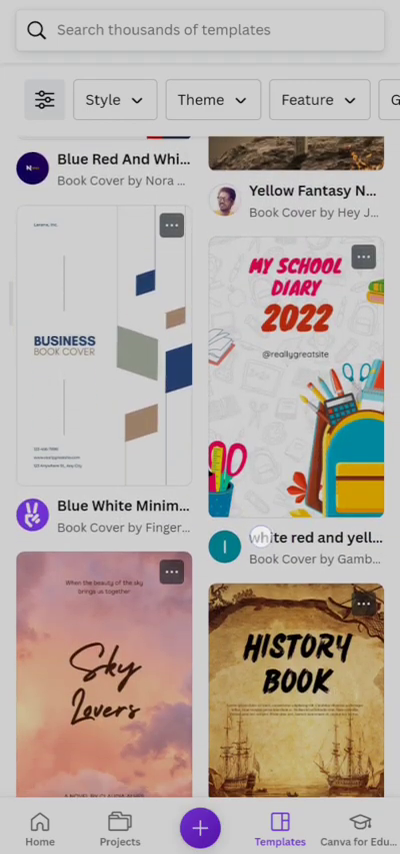
pyautogui.scroll(-3)
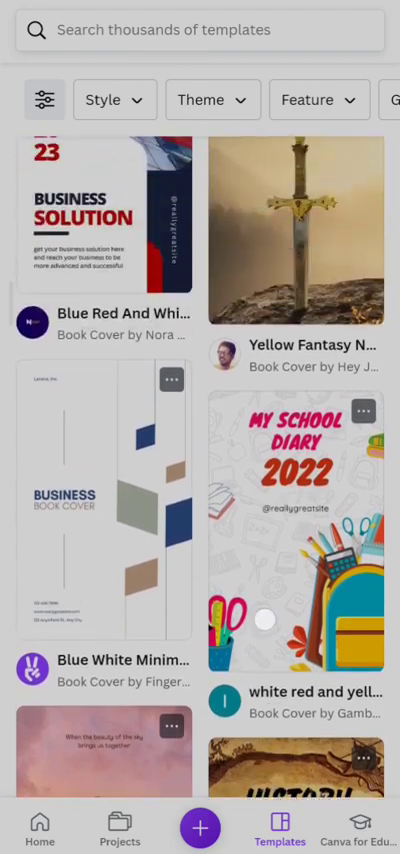